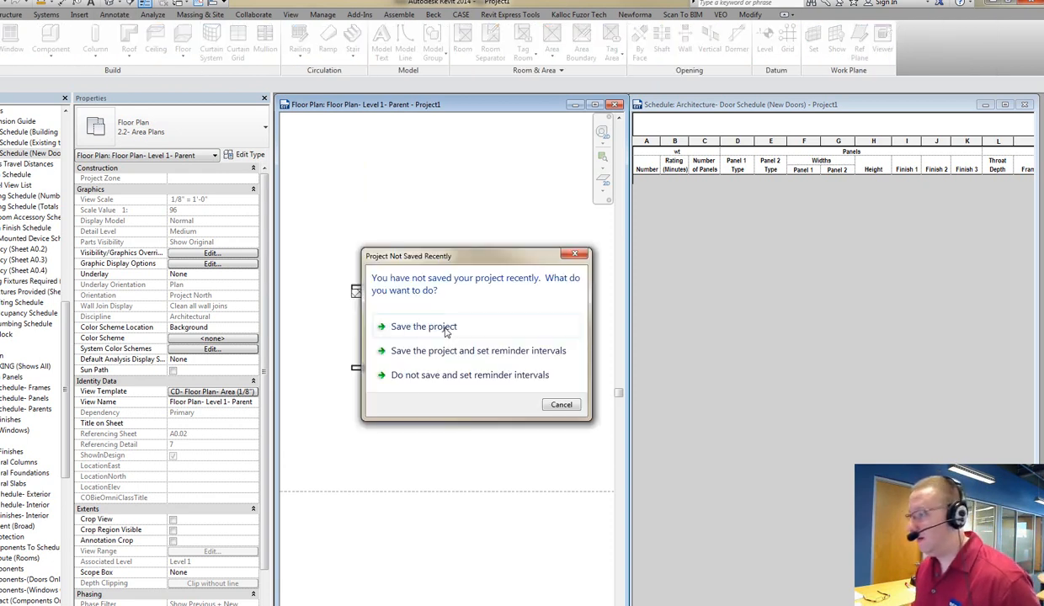
Save the project, place a door in the lower wall, and dimension its 4 7/8" frame depth with Aligned.
click(421, 326)
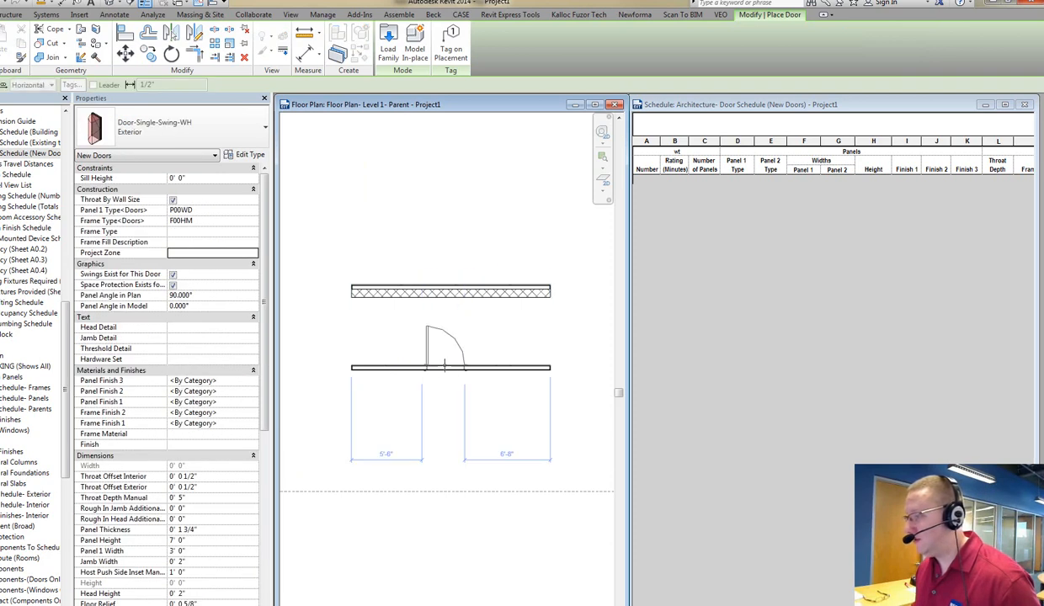
click(446, 348)
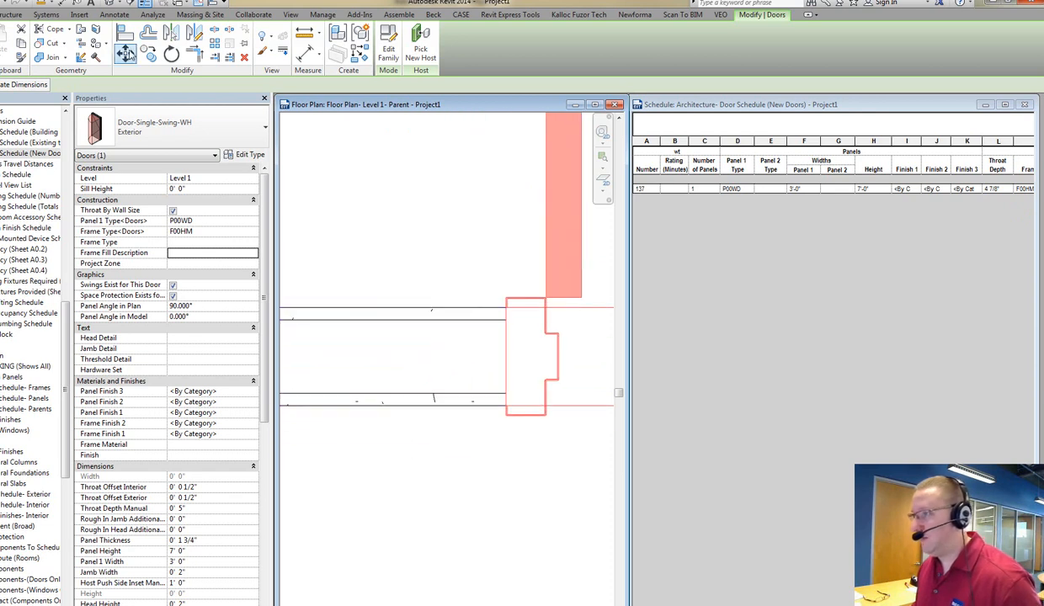
click(114, 14)
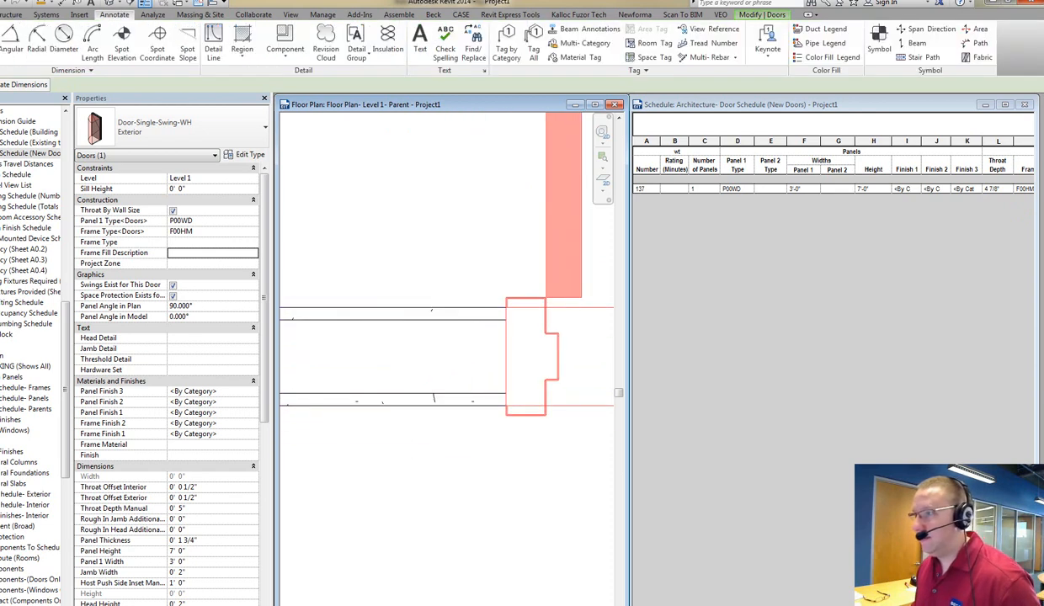
click(419, 37)
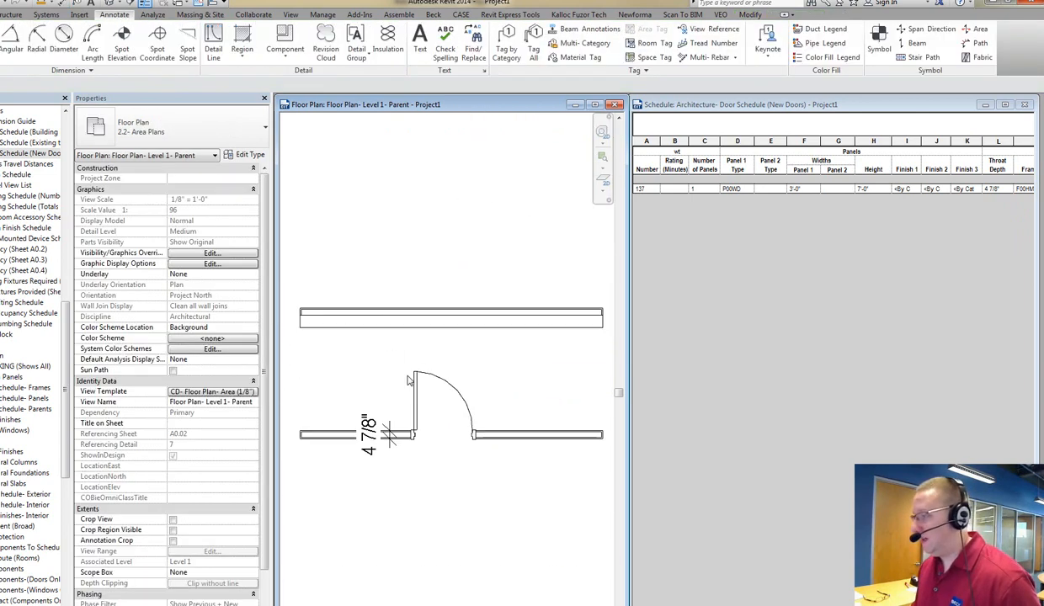
Create a similar door from the first one and place it in the upper, thicker wall.
right_click(411, 377)
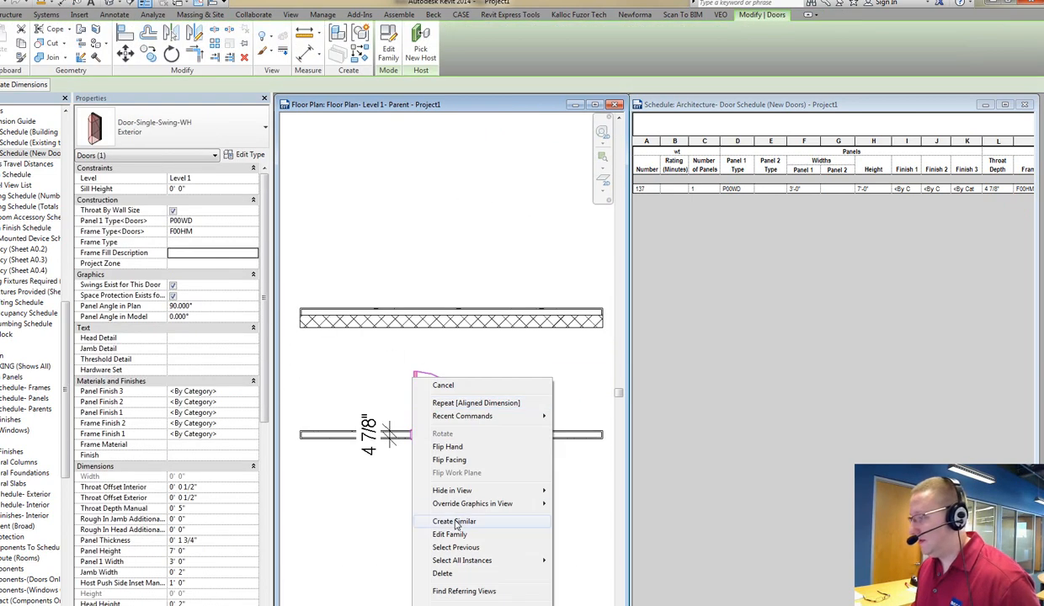
click(453, 521)
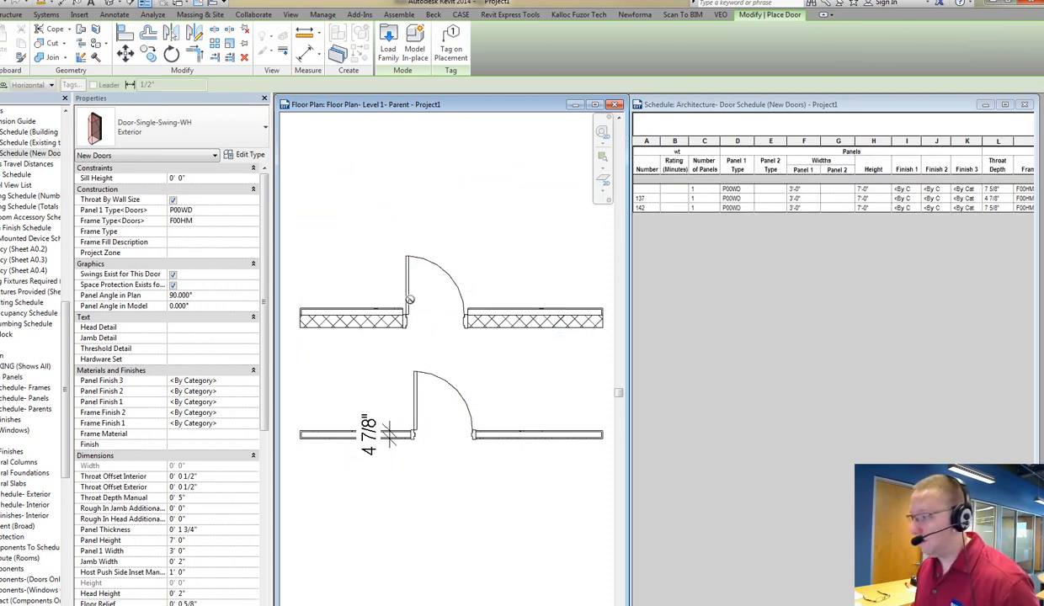
click(429, 286)
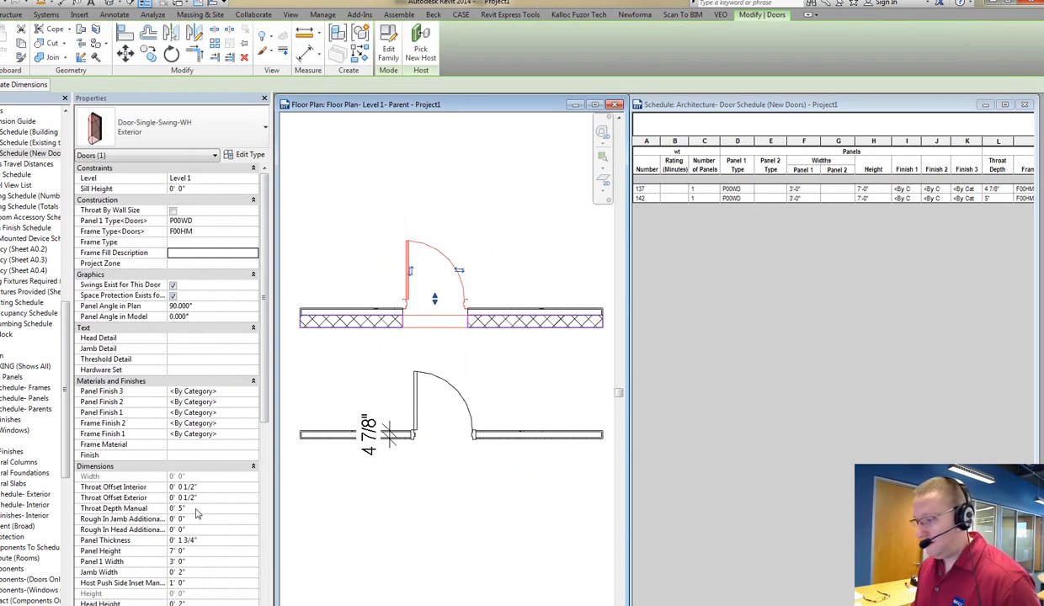
mouse_move(189, 514)
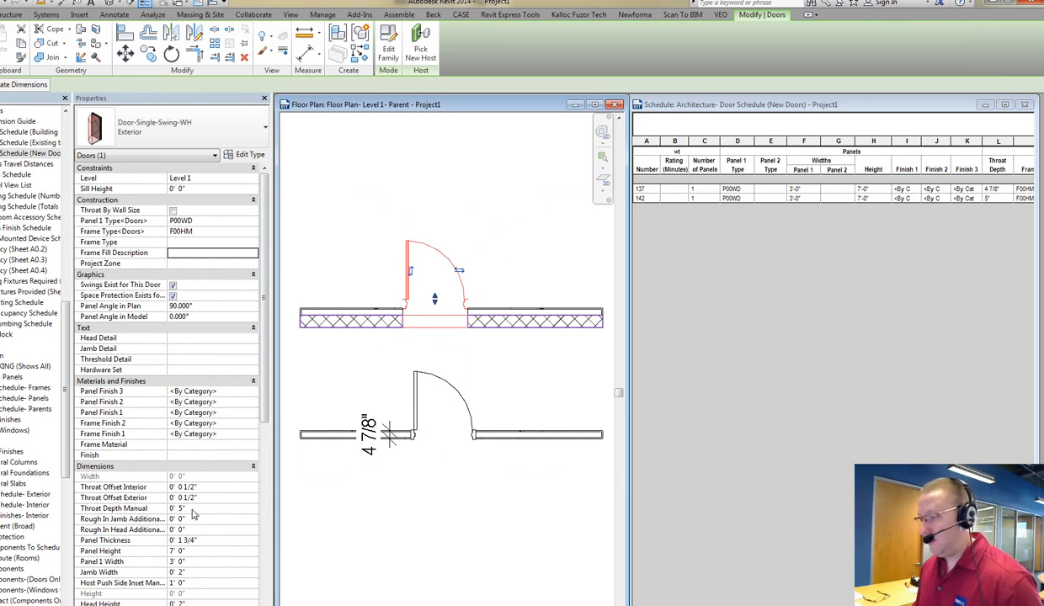
scroll(down, 3)
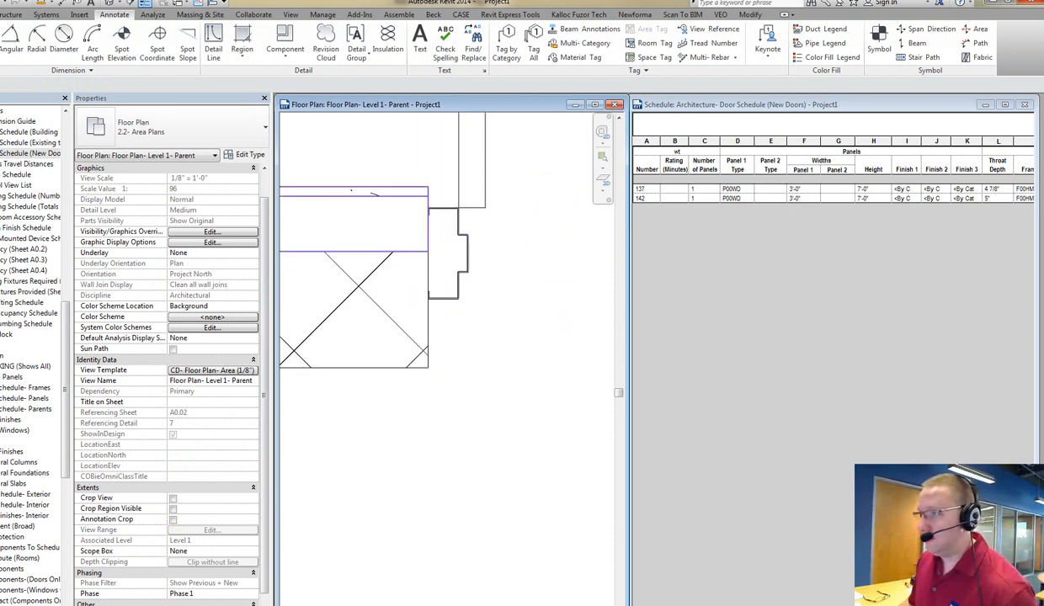
Start a Linear dimension, cancel, and switch to the second project's partial plan and schedule.
click(416, 37)
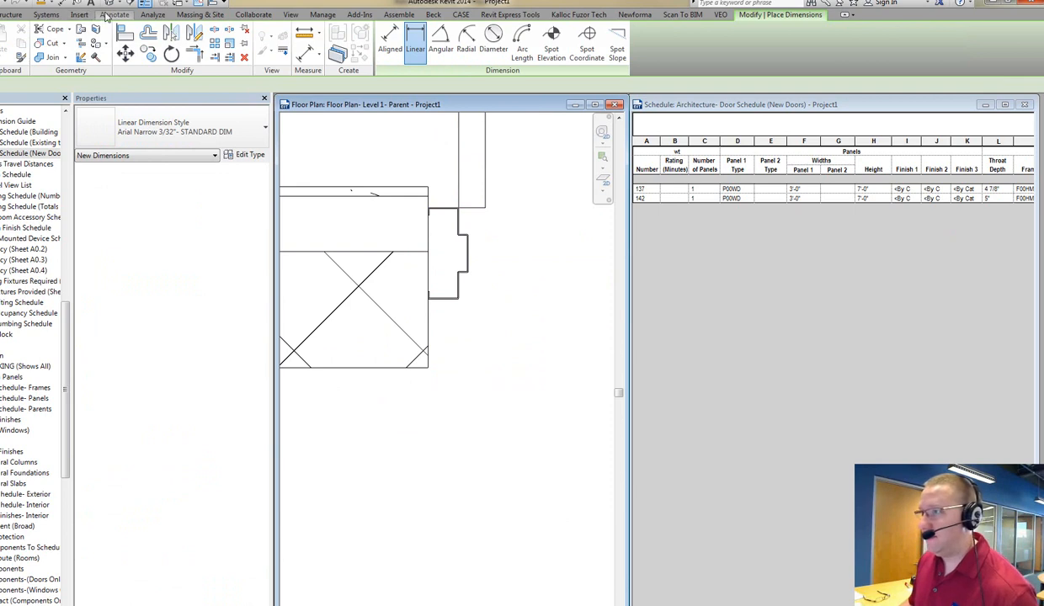
click(391, 42)
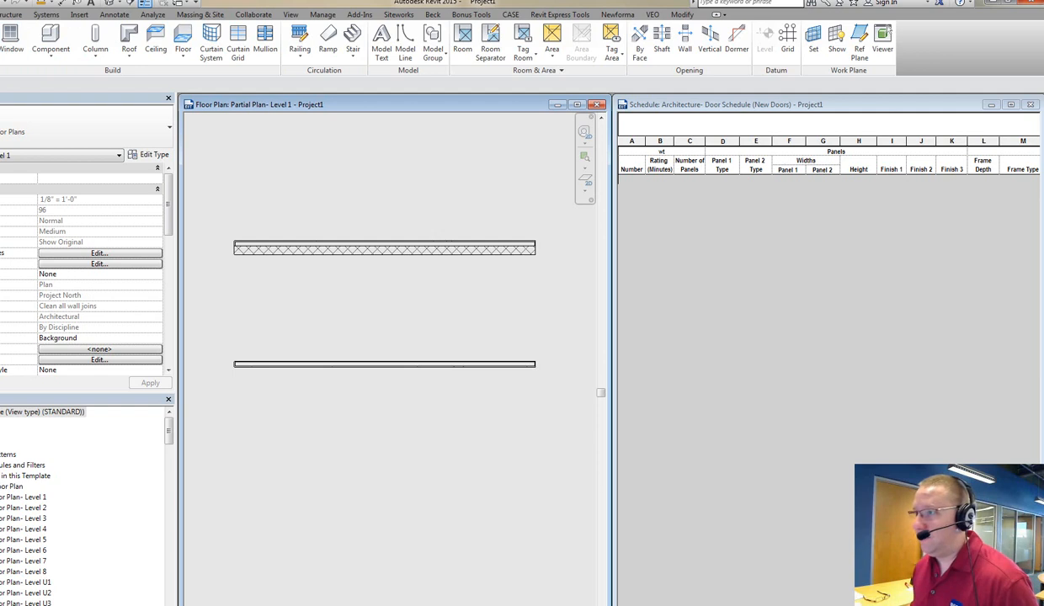
Place a door in the lower wall and repeat the same door in the upper wall.
click(364, 364)
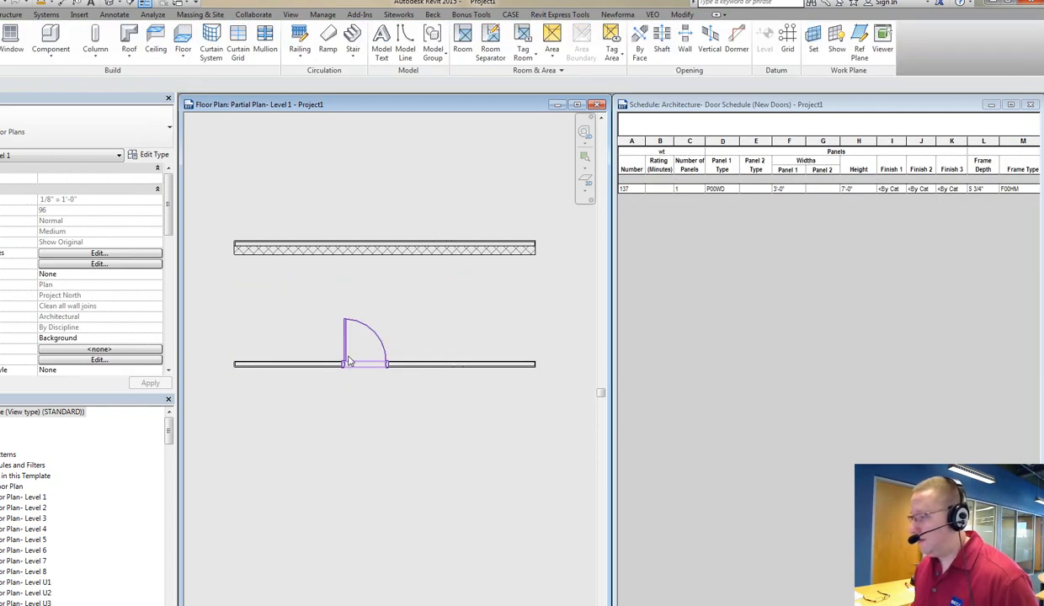
click(361, 345)
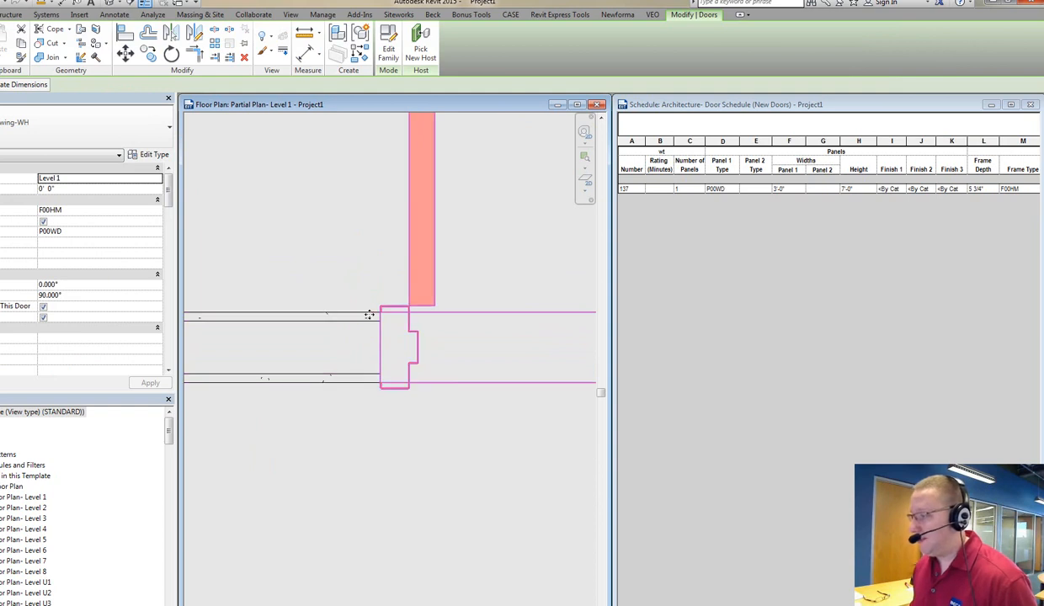
mouse_move(387, 313)
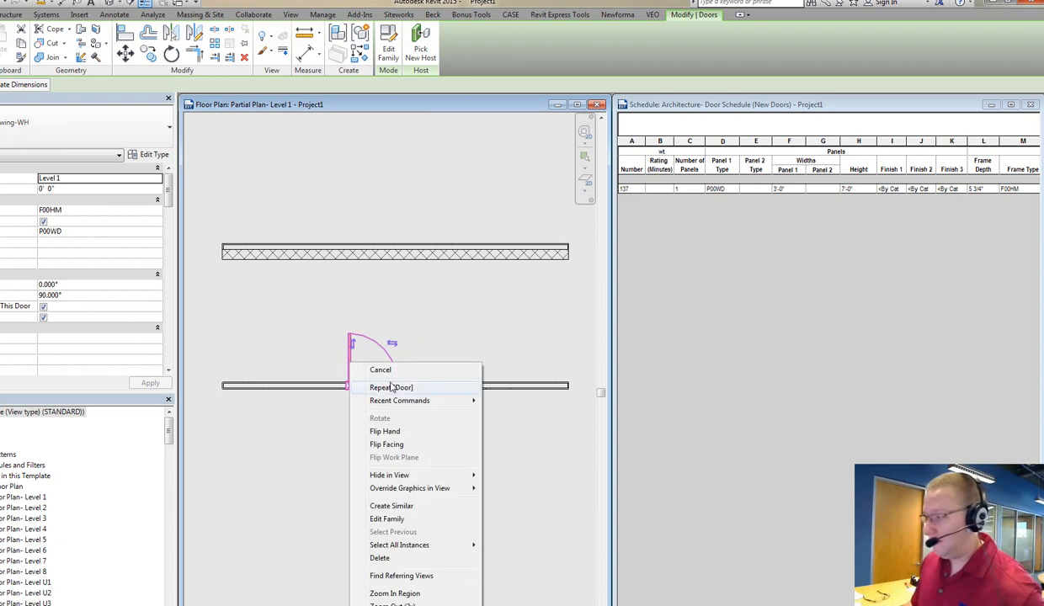
click(391, 387)
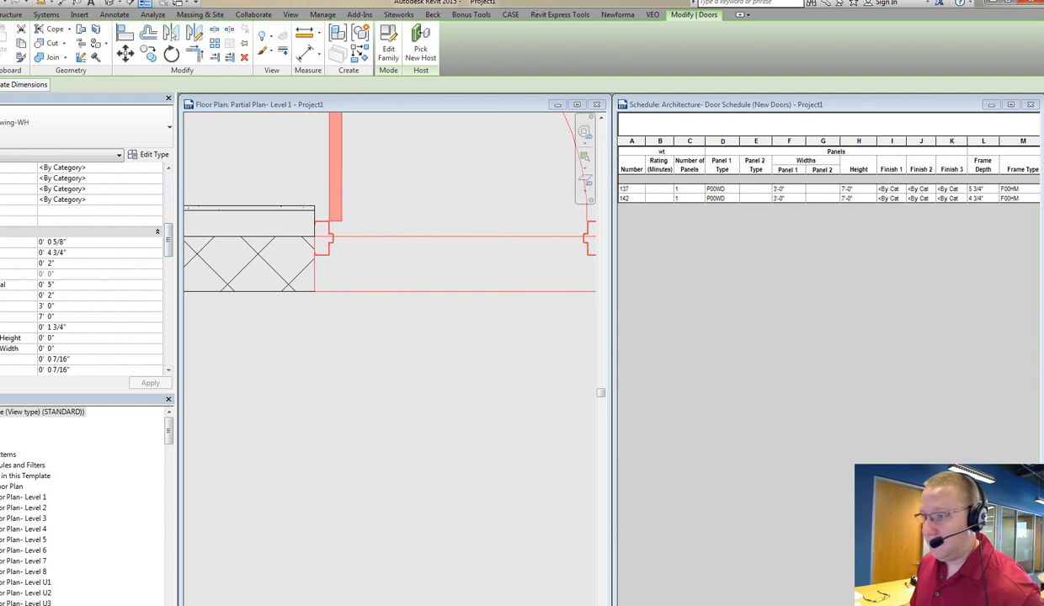
Check the door's dimension property, deselect, and list the open windows via Switch Windows.
triple_click(53, 252)
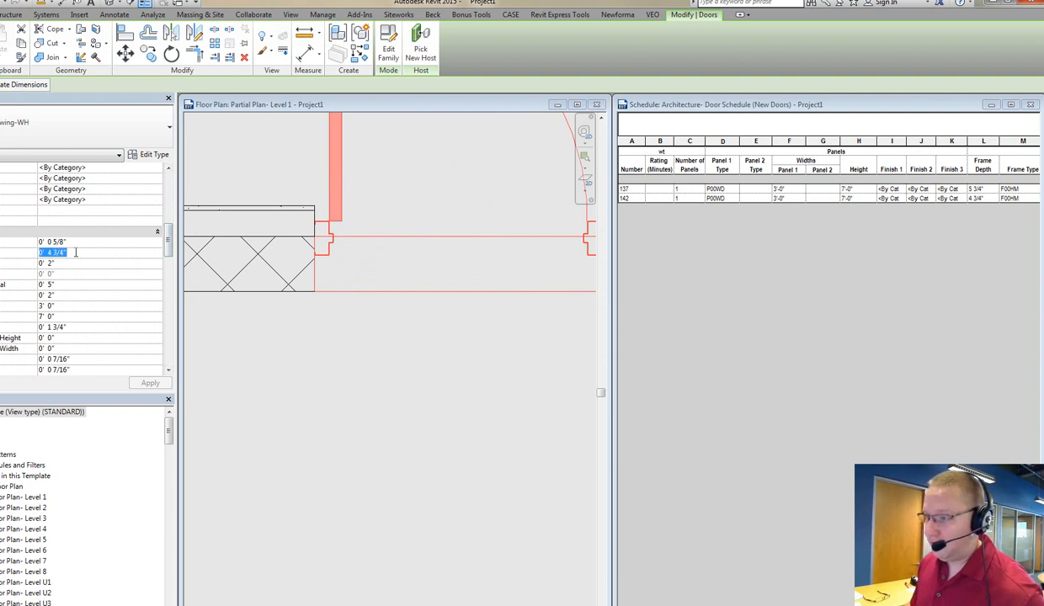
click(979, 199)
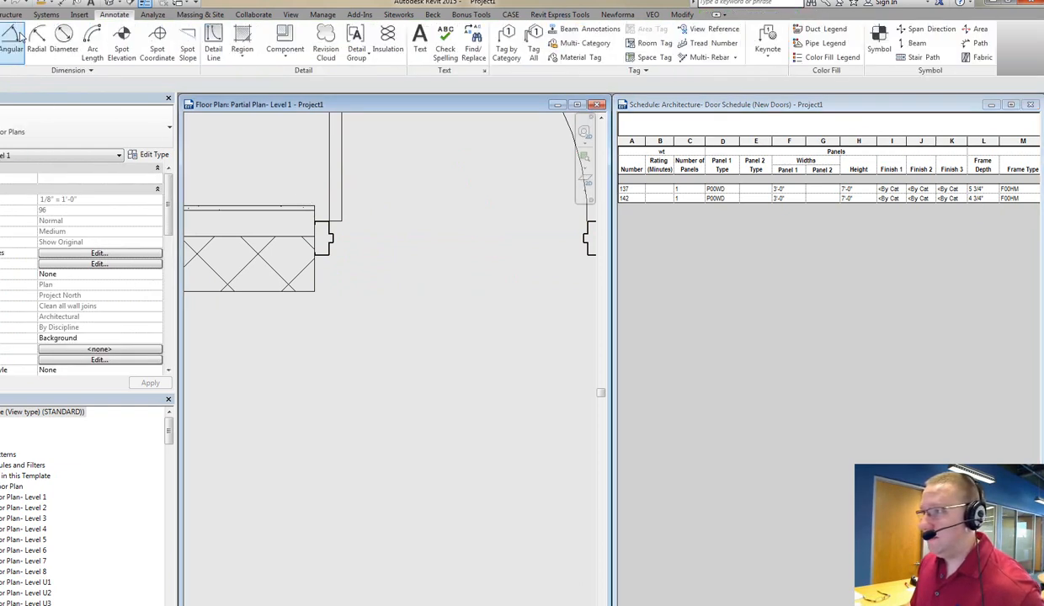
click(12, 33)
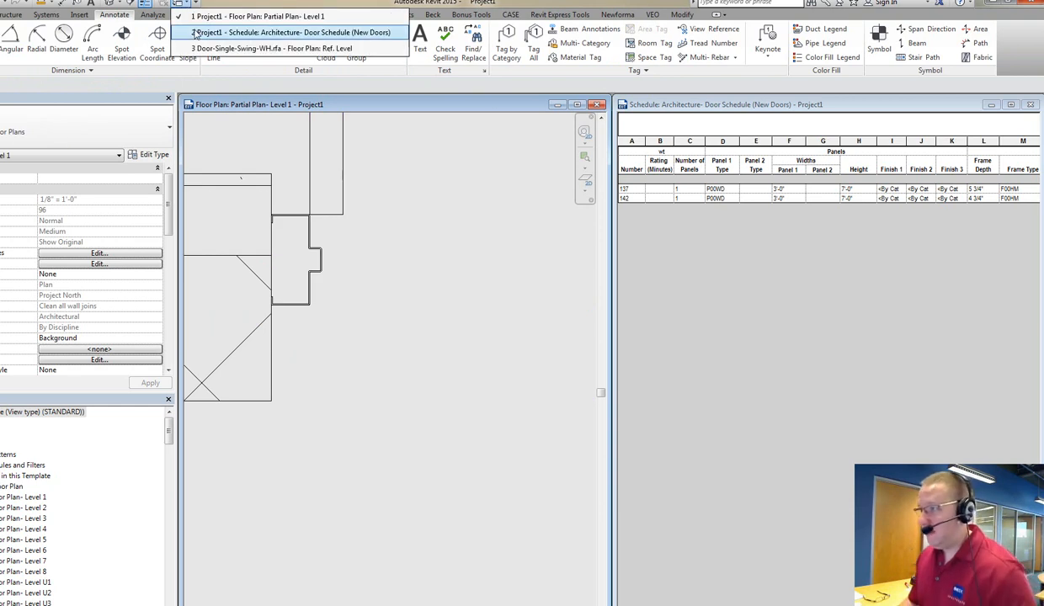
Switch to the single-swing door family, enlarge its plan view and focus on the frame corner.
click(268, 47)
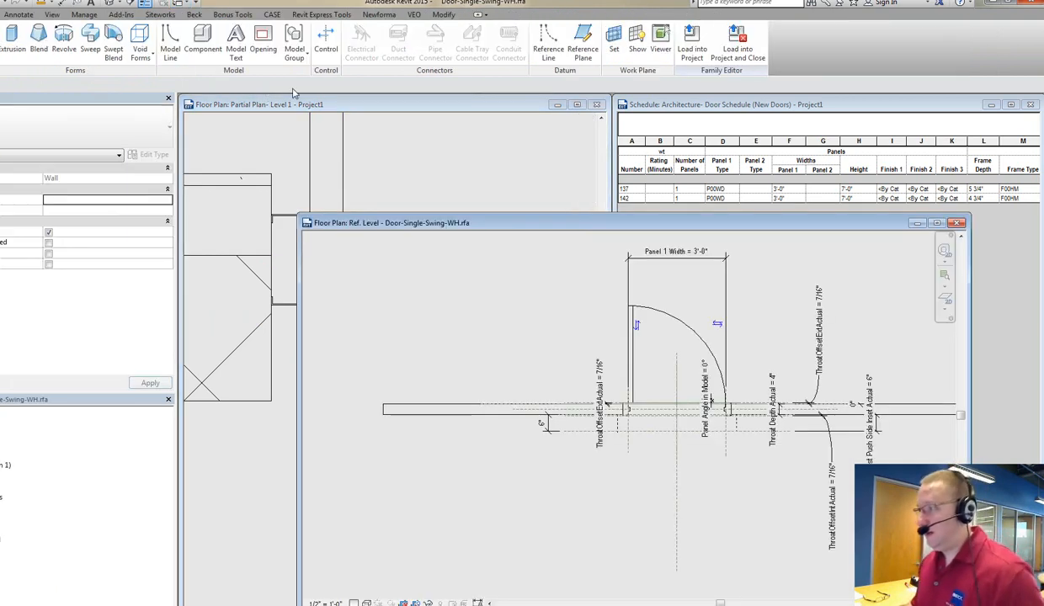
drag(385, 222, 318, 155)
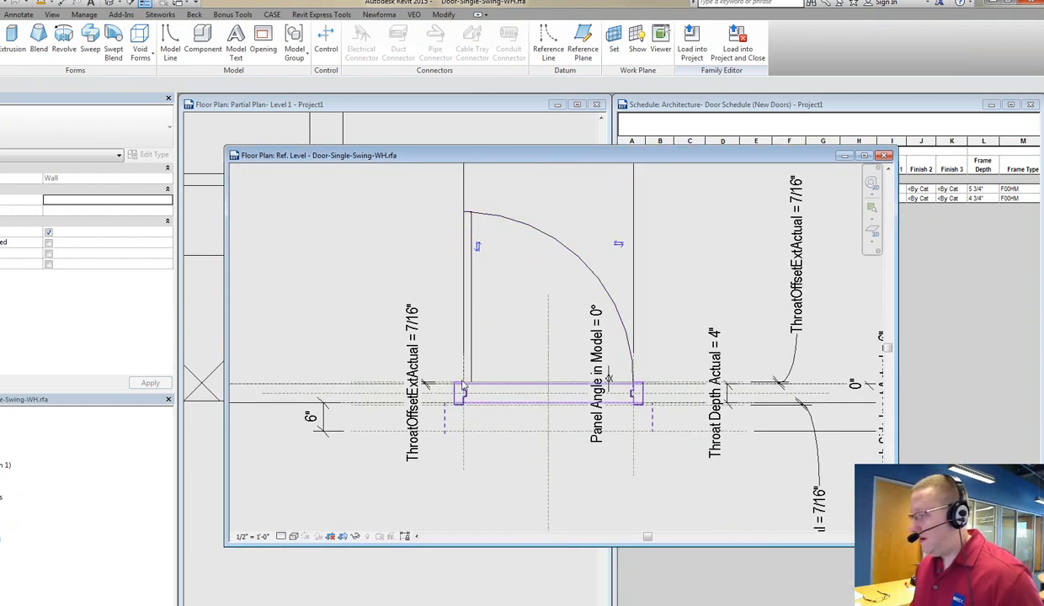
click(598, 371)
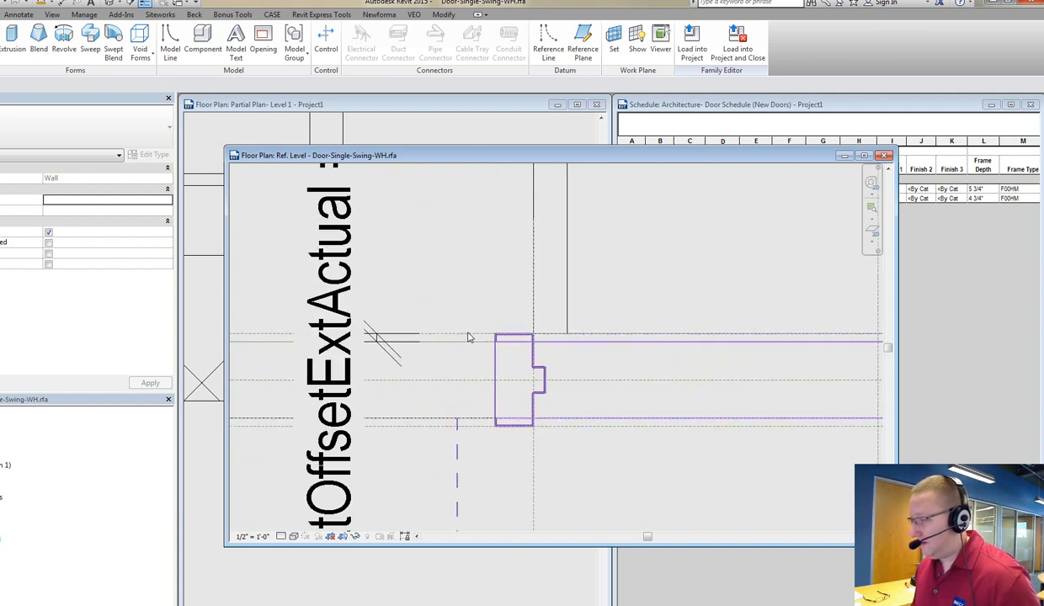
mouse_move(475, 345)
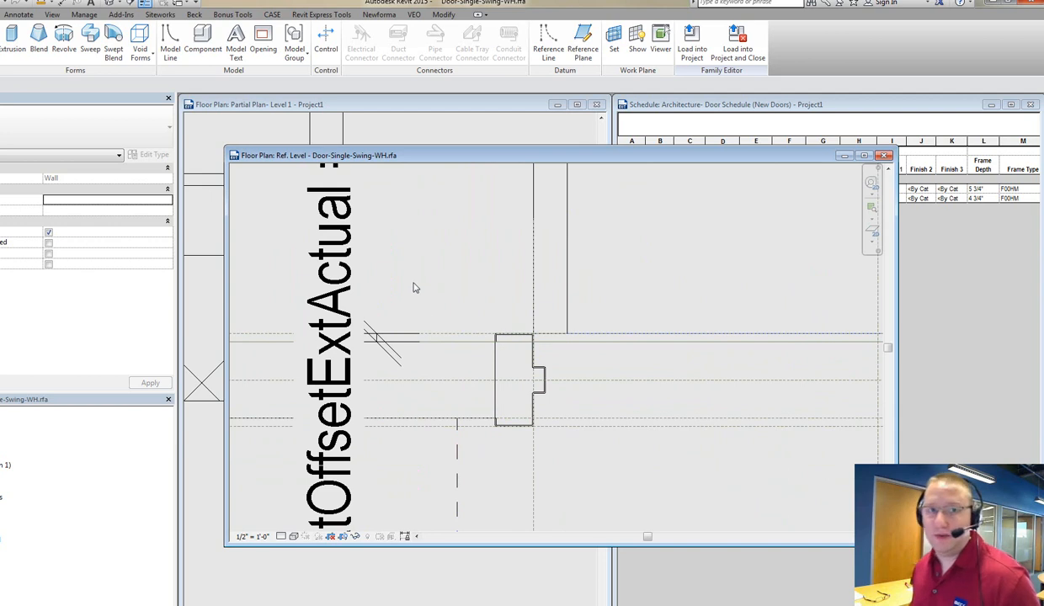
mouse_move(418, 286)
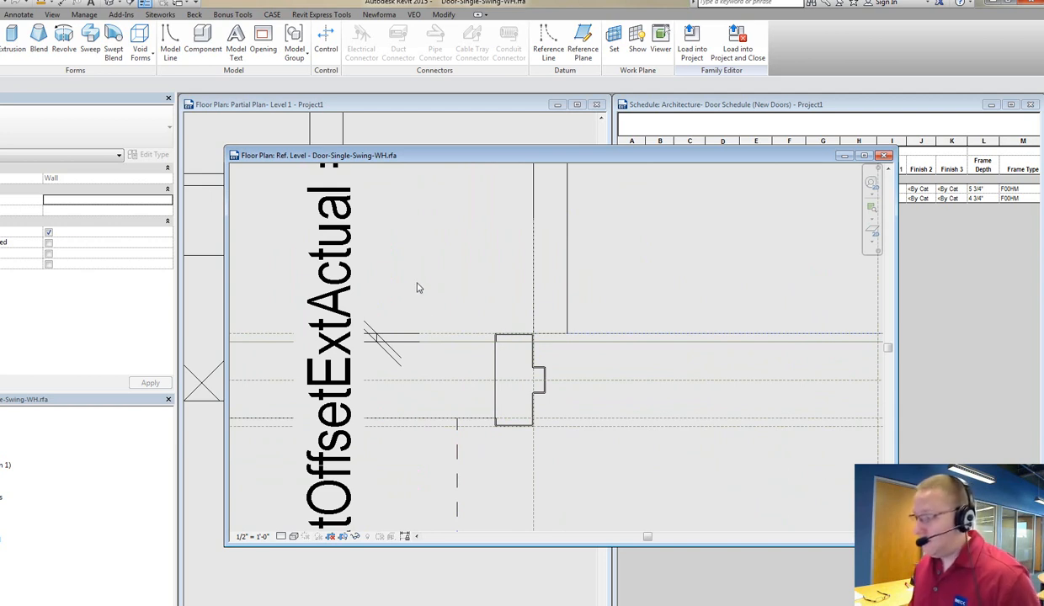
mouse_move(399, 302)
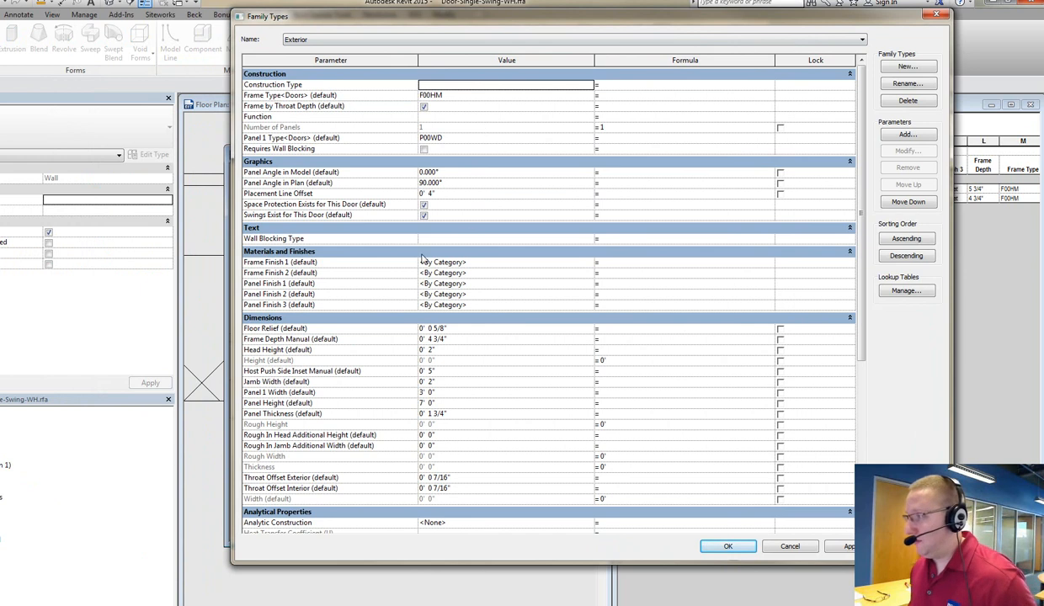
mouse_move(448, 451)
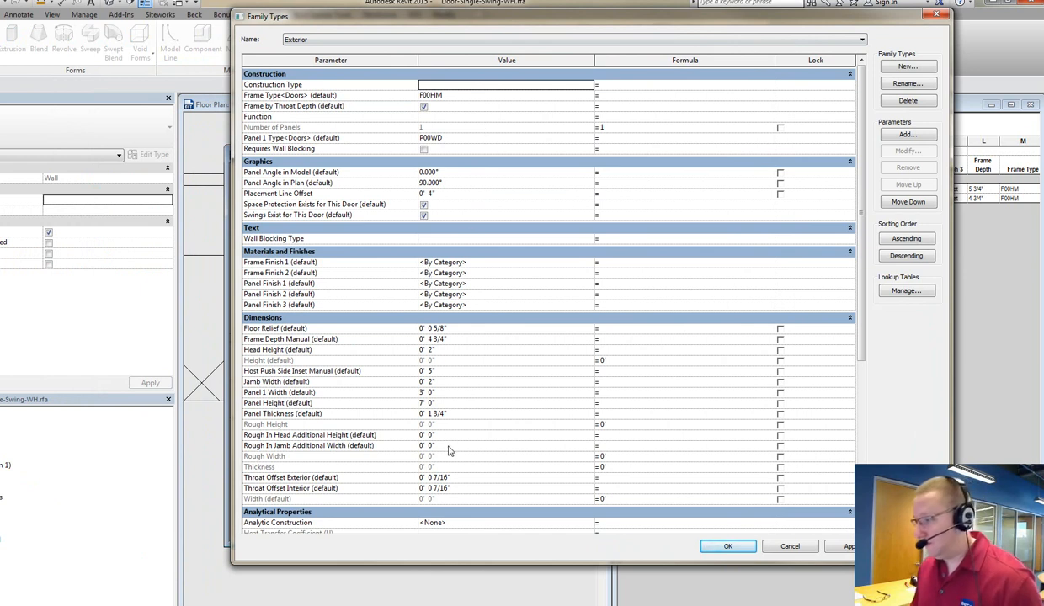
mouse_move(297, 487)
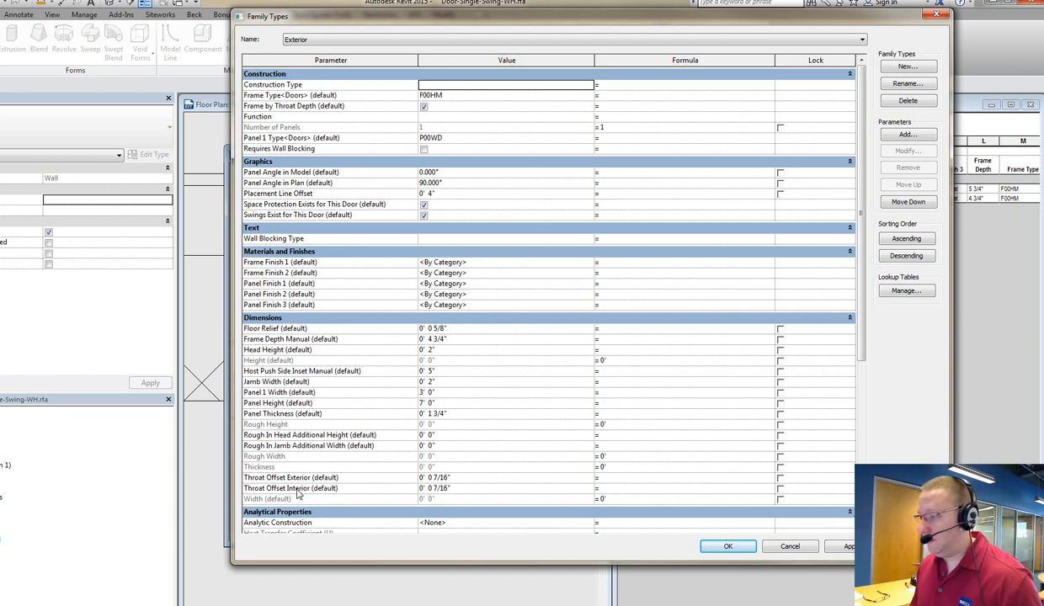
mouse_move(492, 475)
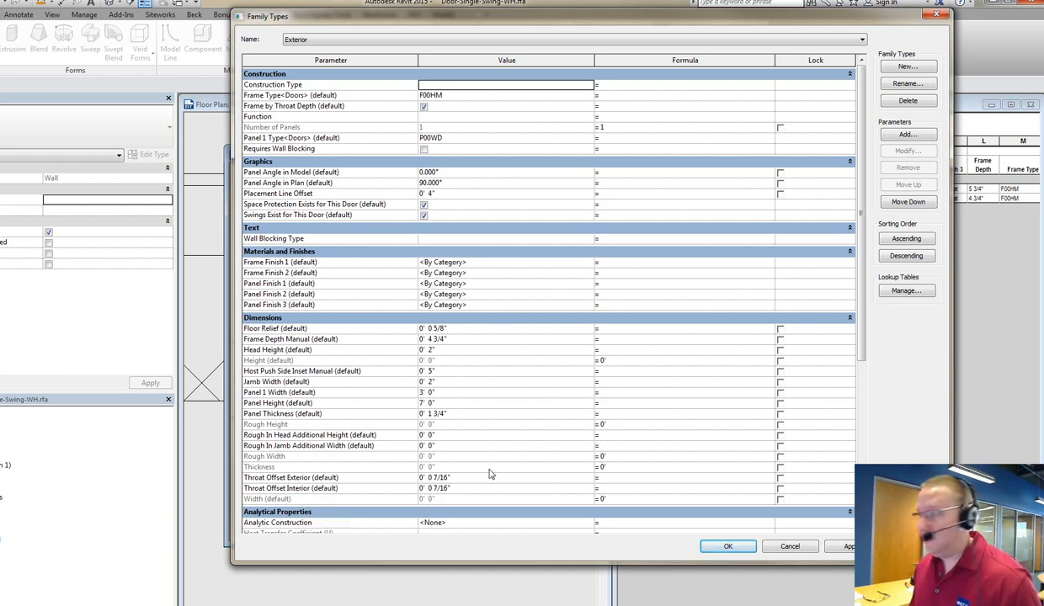
Scroll to the throat offset and depth formulas and edit Host Push Side Inset Manual under Dimensions.
scroll(down, 3)
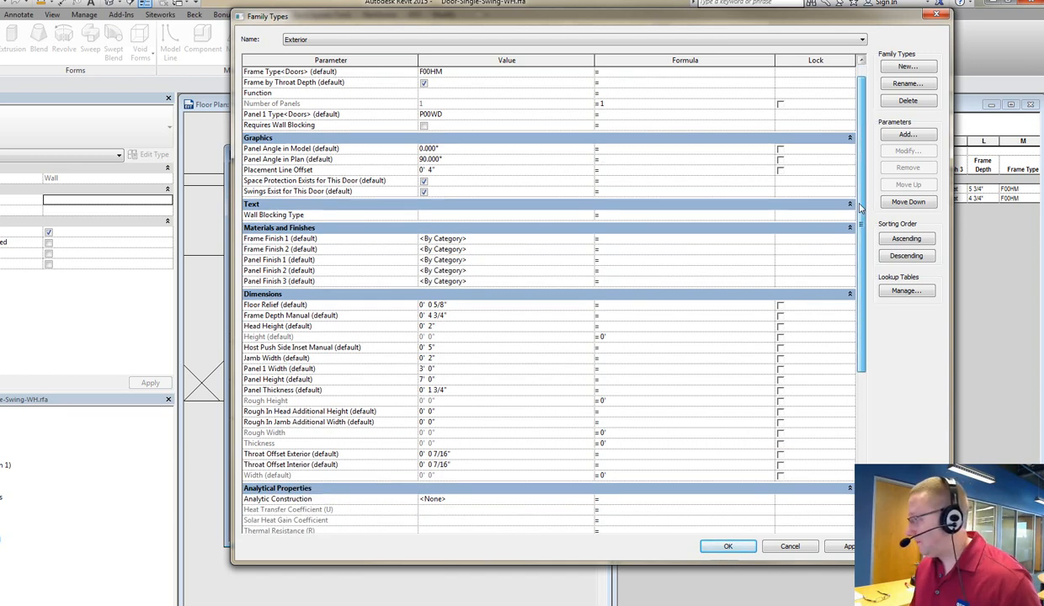
scroll(down, 3)
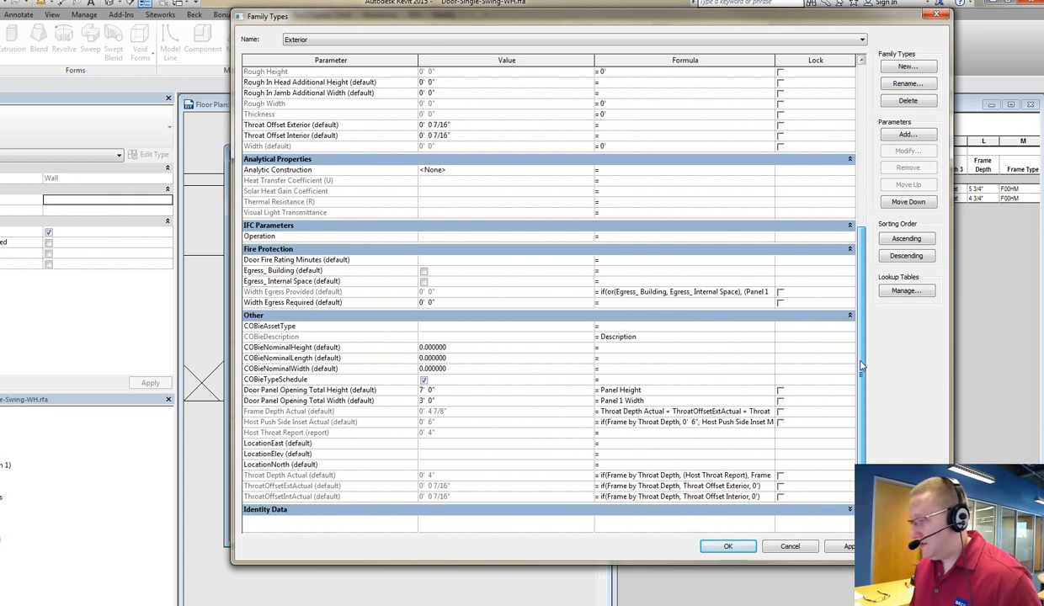
mouse_move(299, 490)
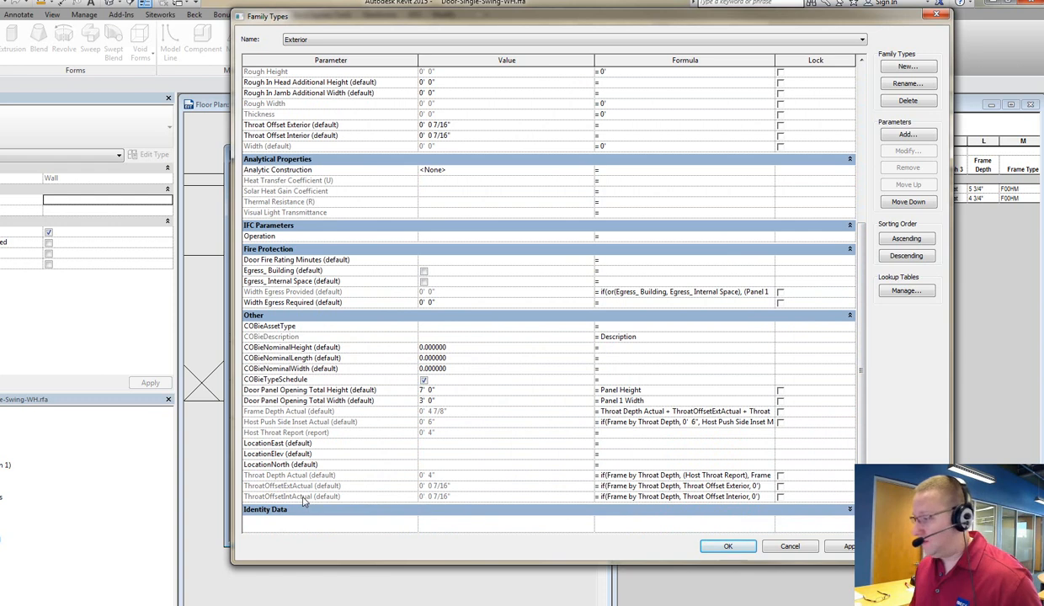
mouse_move(454, 480)
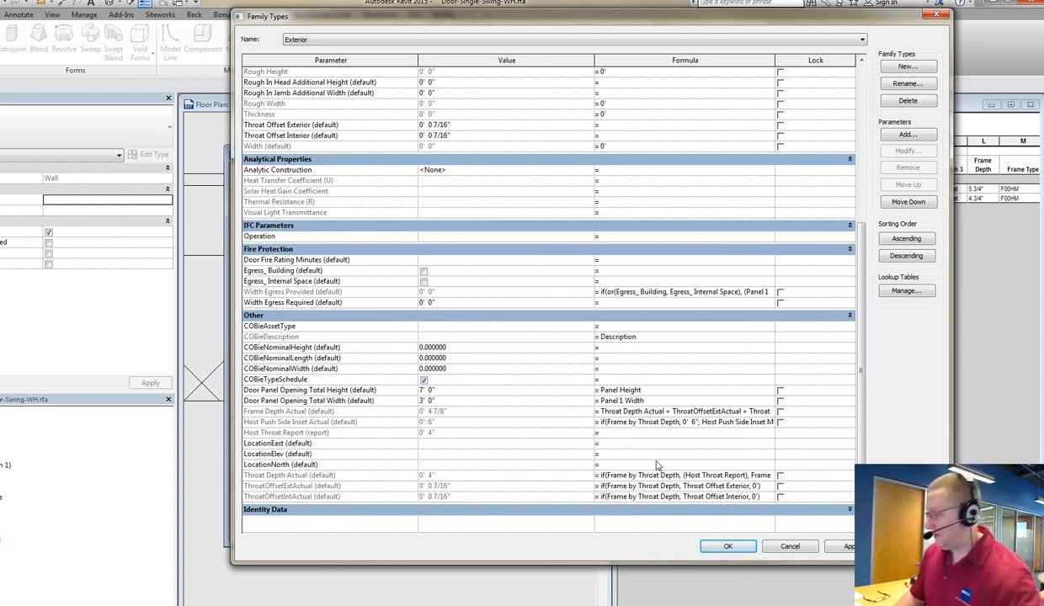
mouse_move(670, 486)
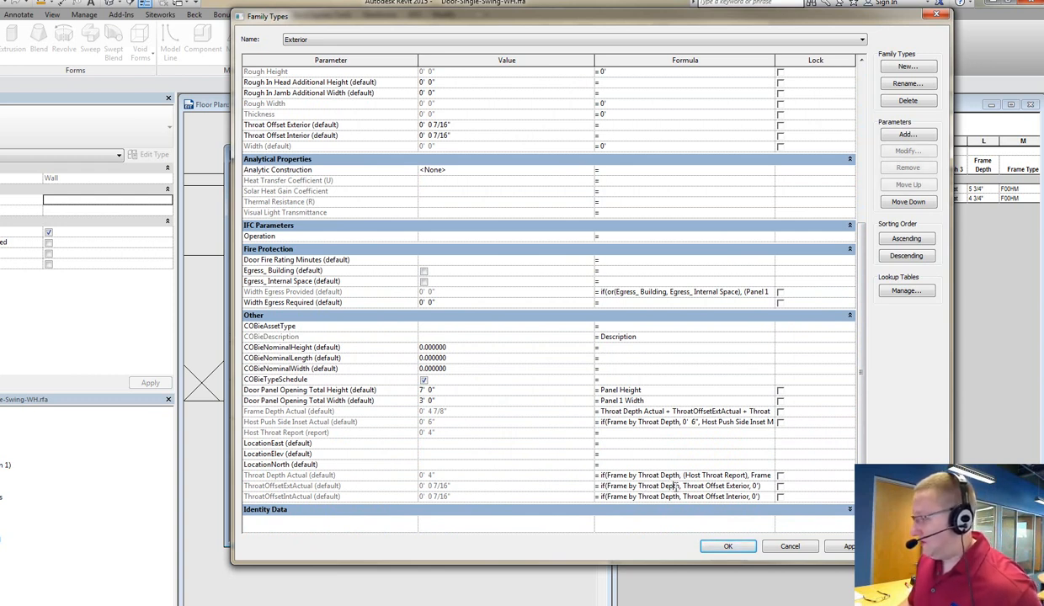
double_click(642, 484)
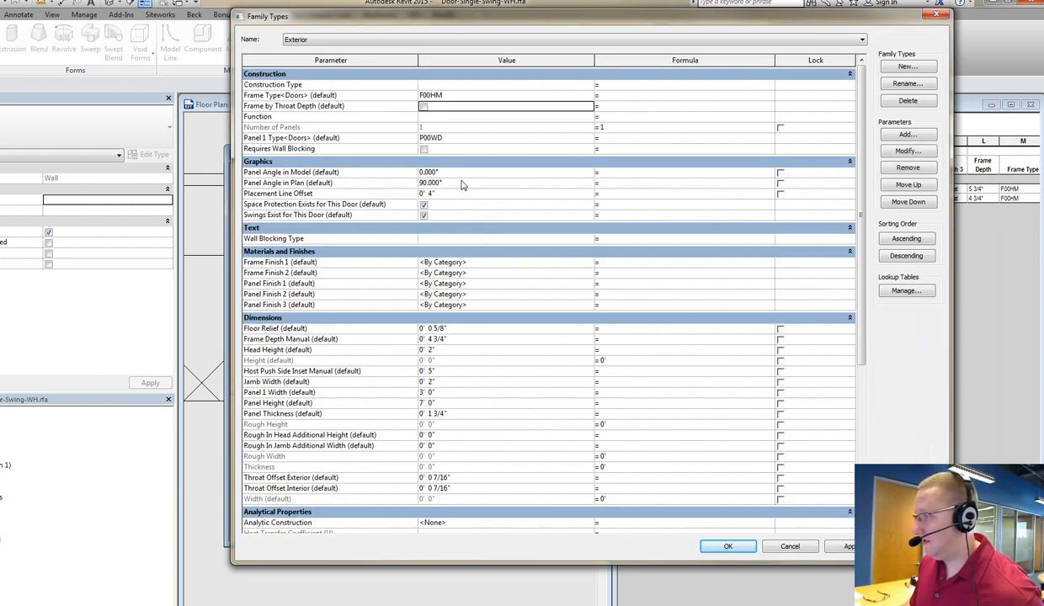
mouse_move(458, 381)
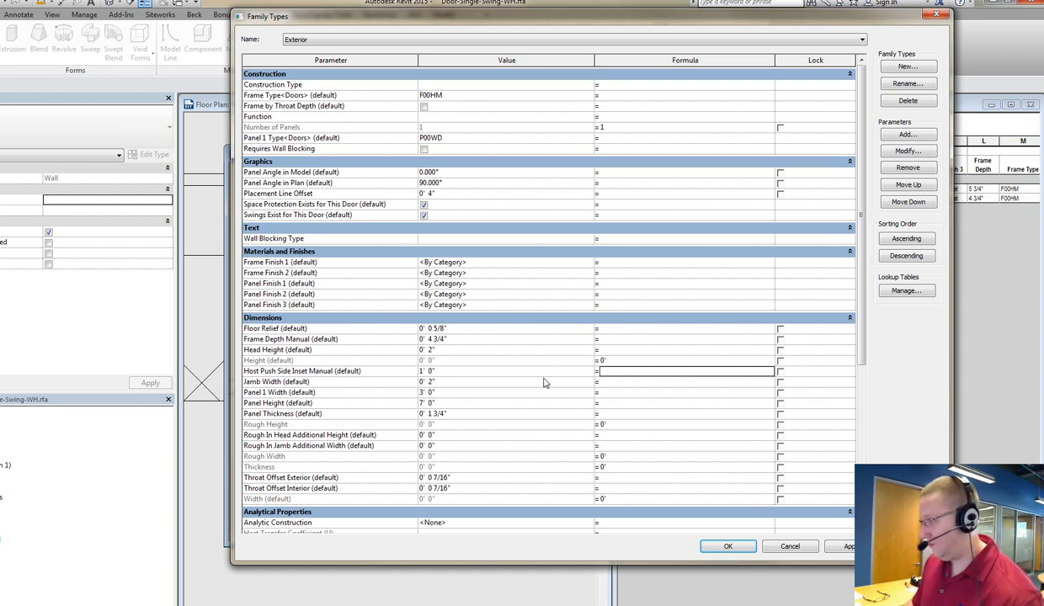
Apply the type changes and inspect the Throat Depth Actual (4 3/4") and Push Side Inset (1'-6") dimensions.
click(727, 546)
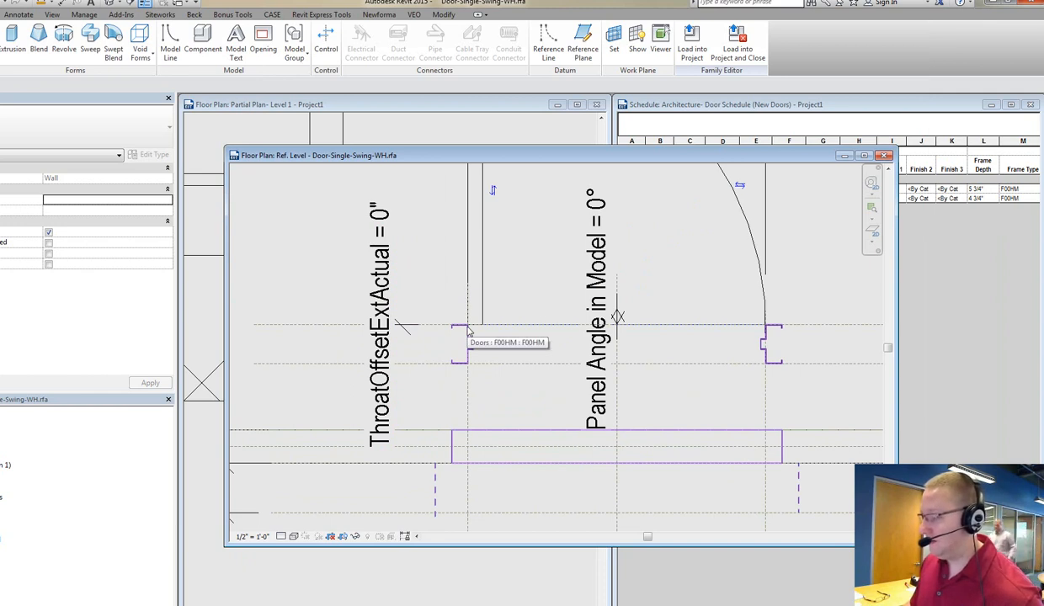
click(379, 312)
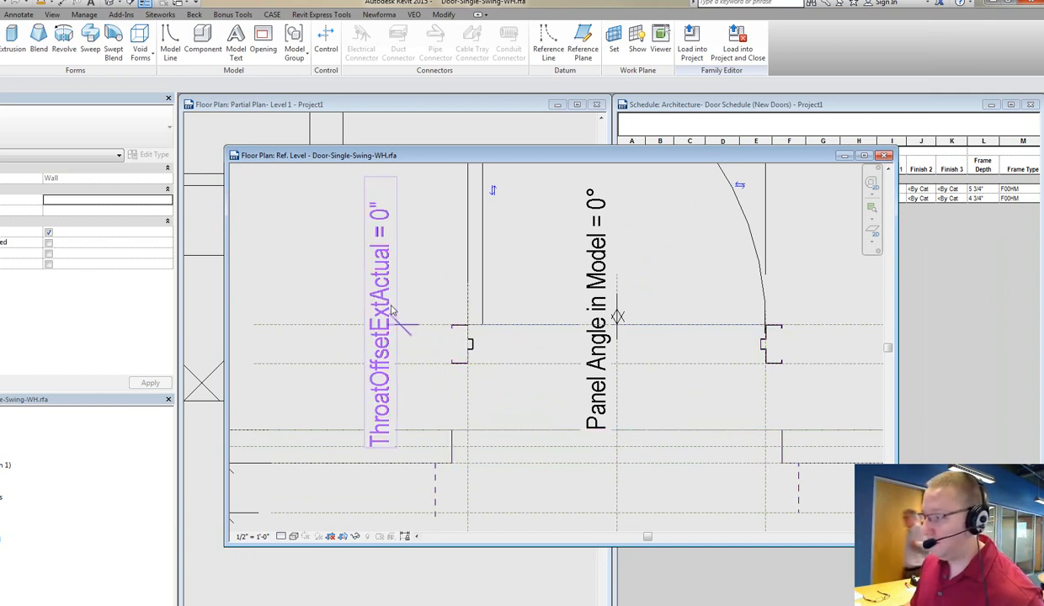
click(402, 365)
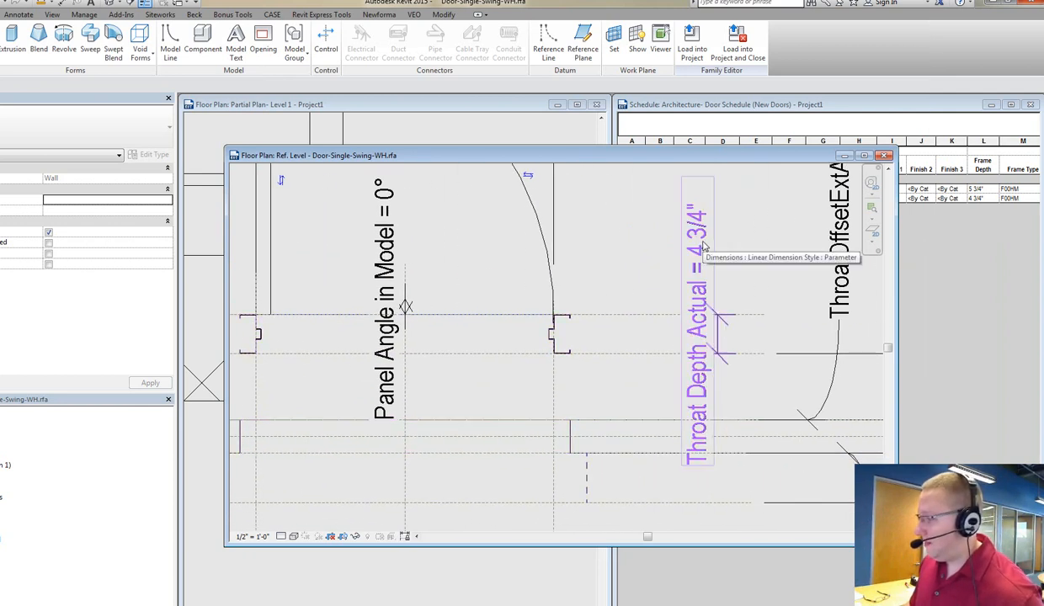
mouse_move(703, 318)
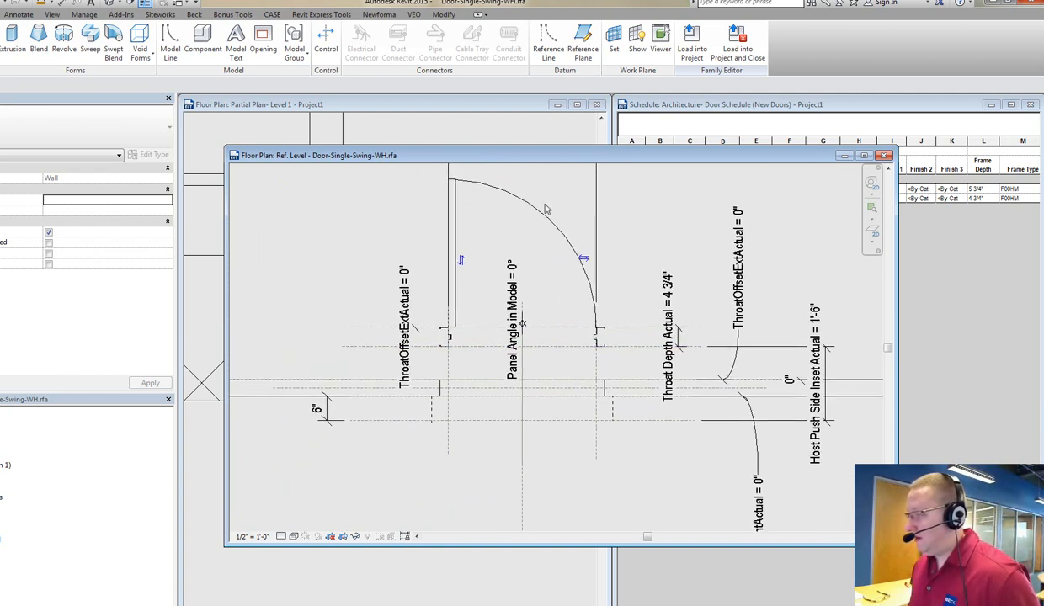
mouse_move(536, 434)
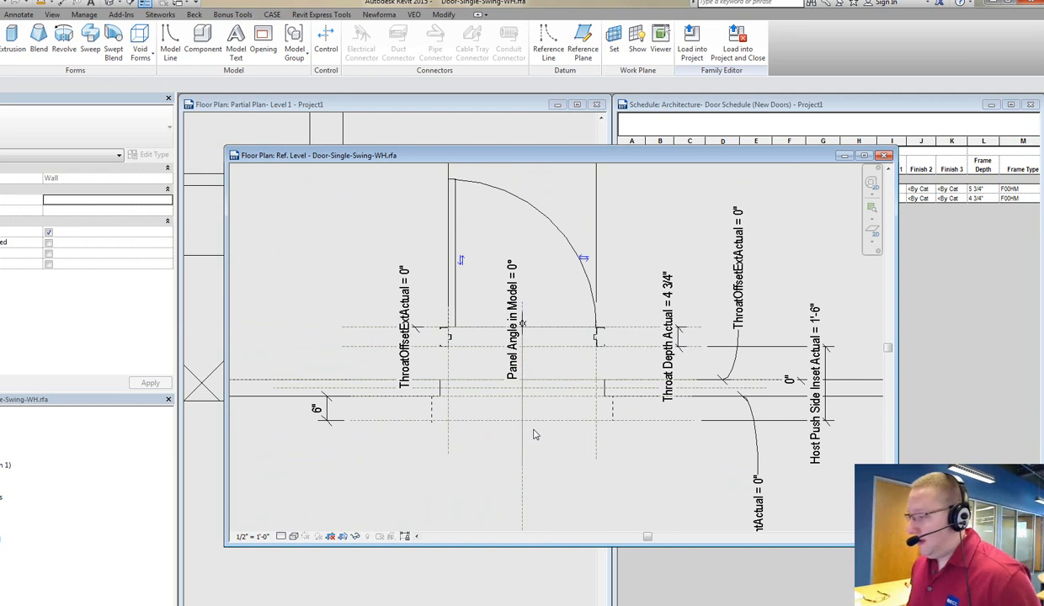
mouse_move(681, 429)
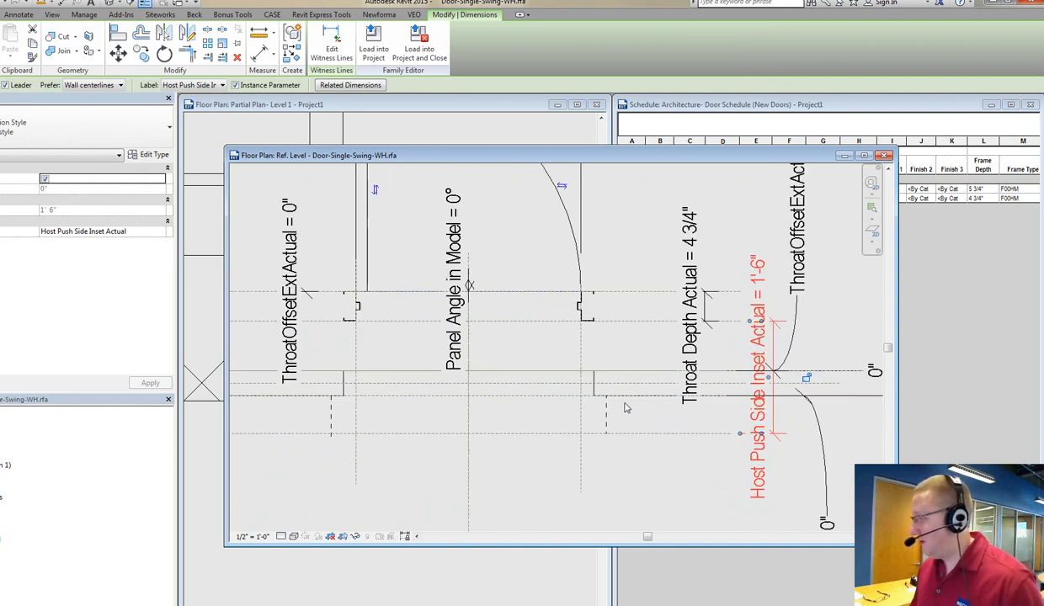
click(454, 381)
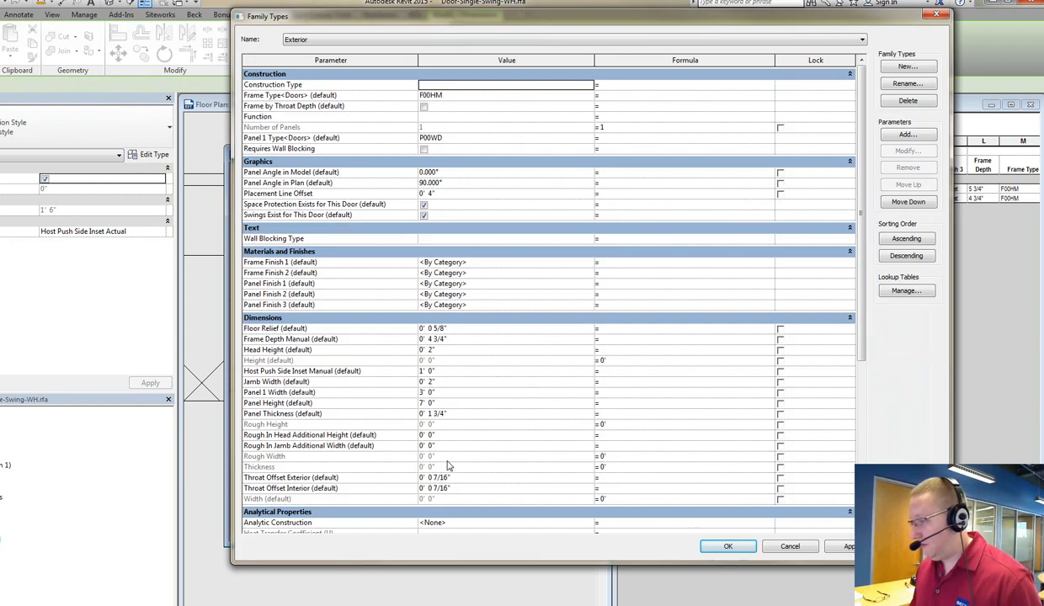
mouse_move(431, 384)
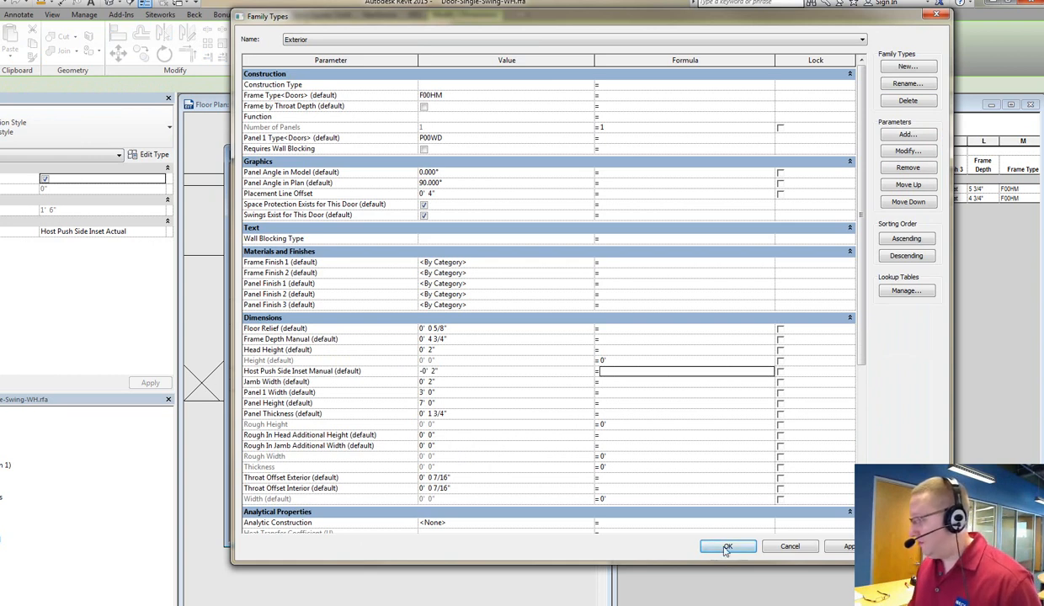
Accept the new Host Push Side Inset Manual value so the actual inset reads 4".
click(728, 546)
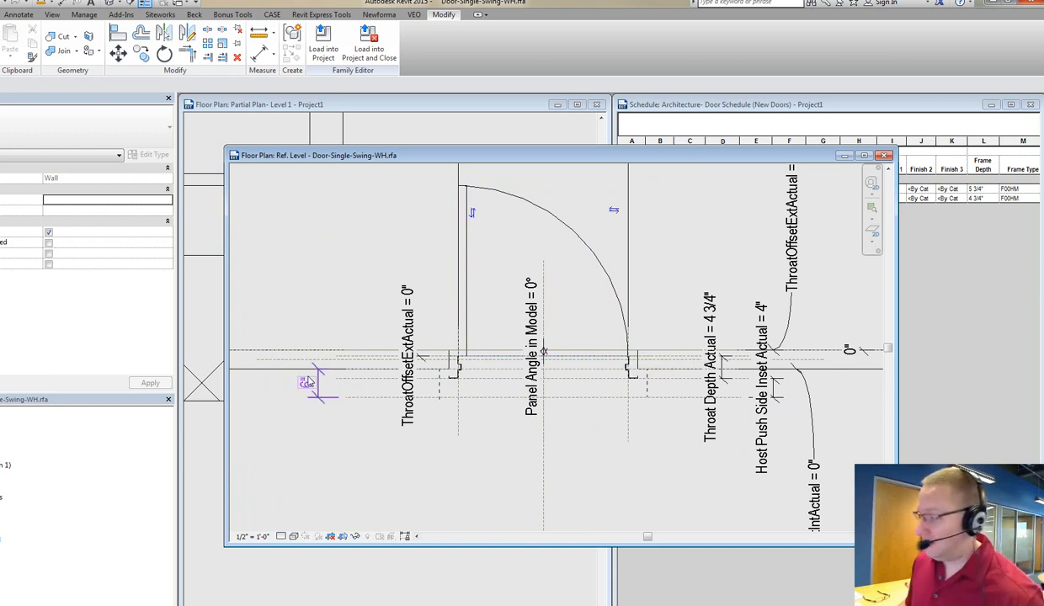
click(531, 345)
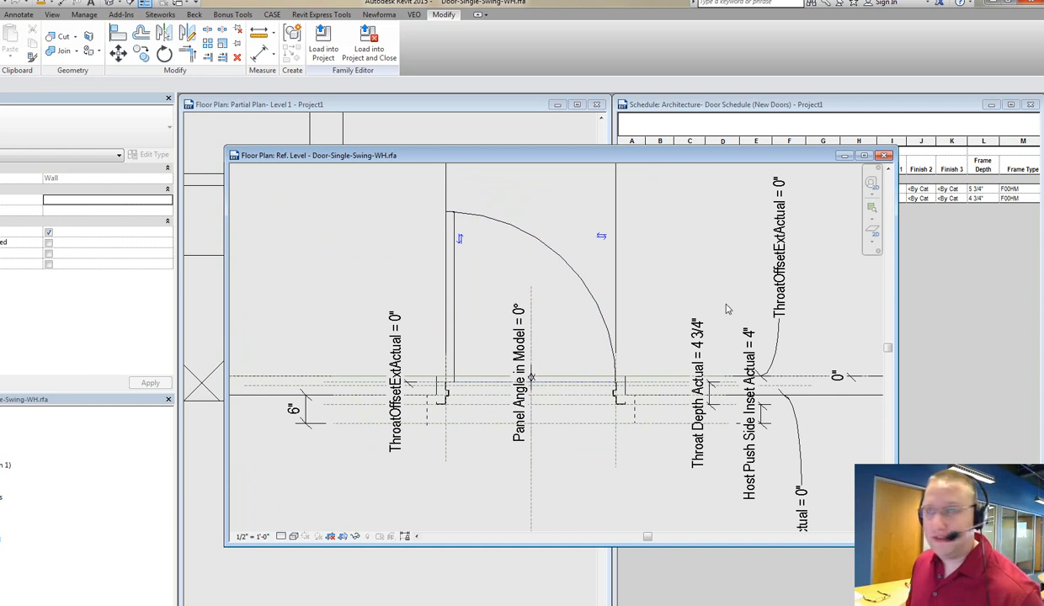
mouse_move(885, 155)
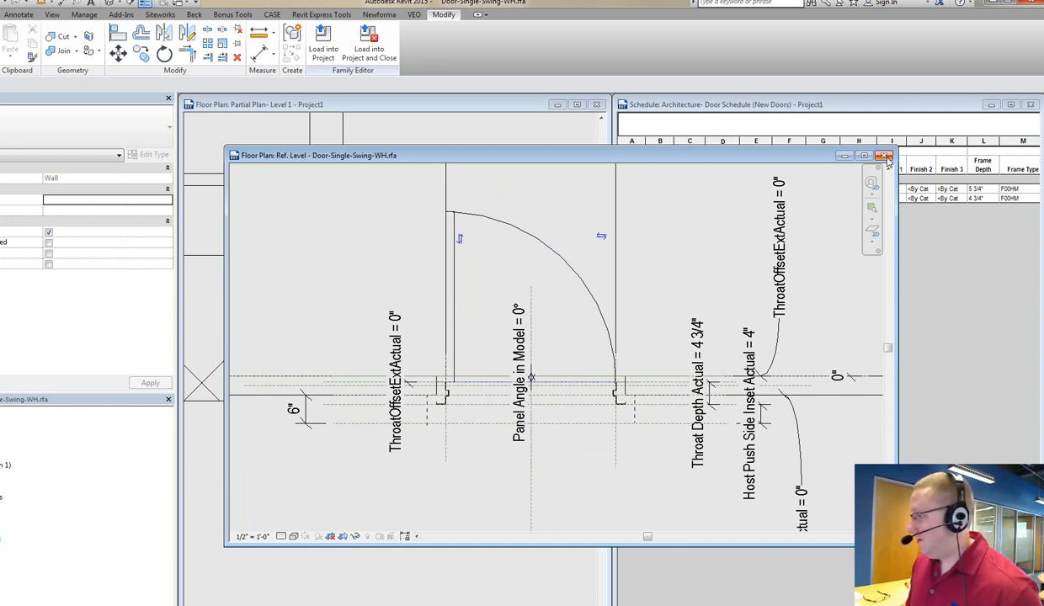